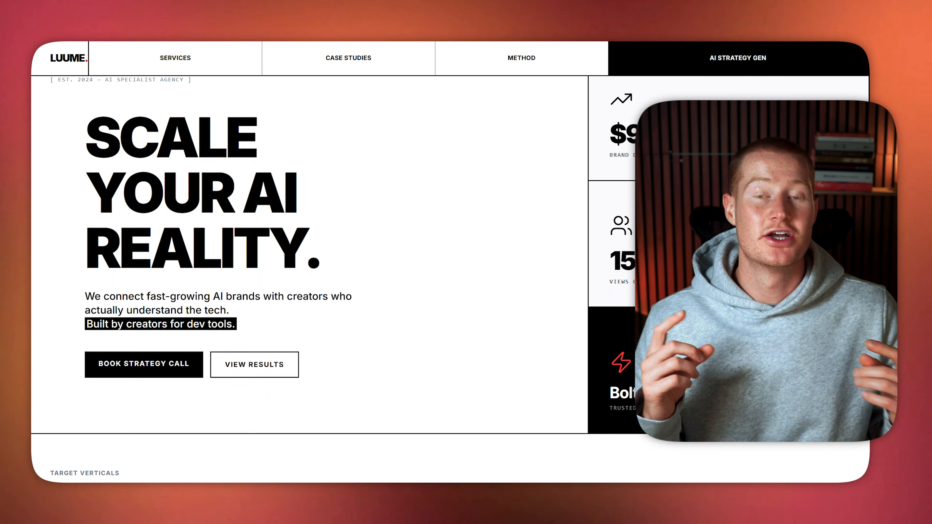
Scroll down through the current Luume landing page preview
{"action": "scroll", "scroll_direction": "down", "scroll_amount": 3}
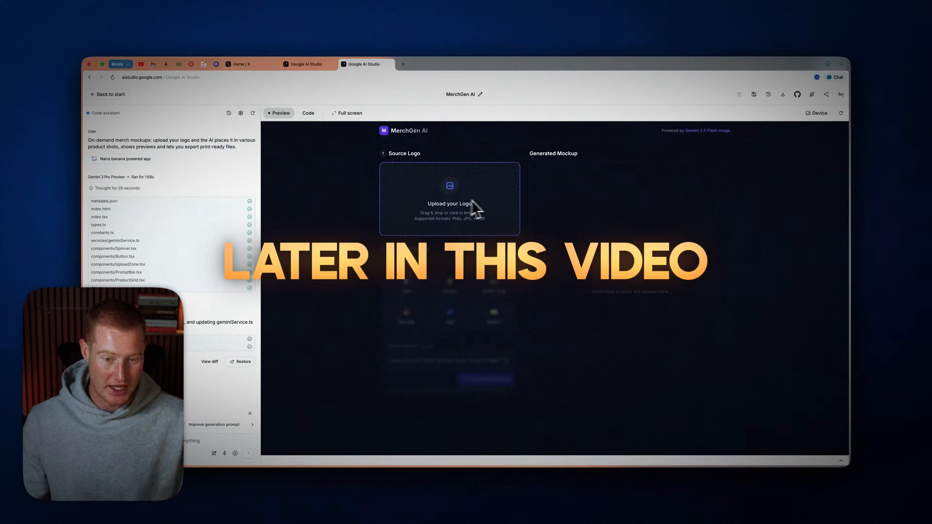
{"action": "mouse_move", "coordinate": [493, 208]}
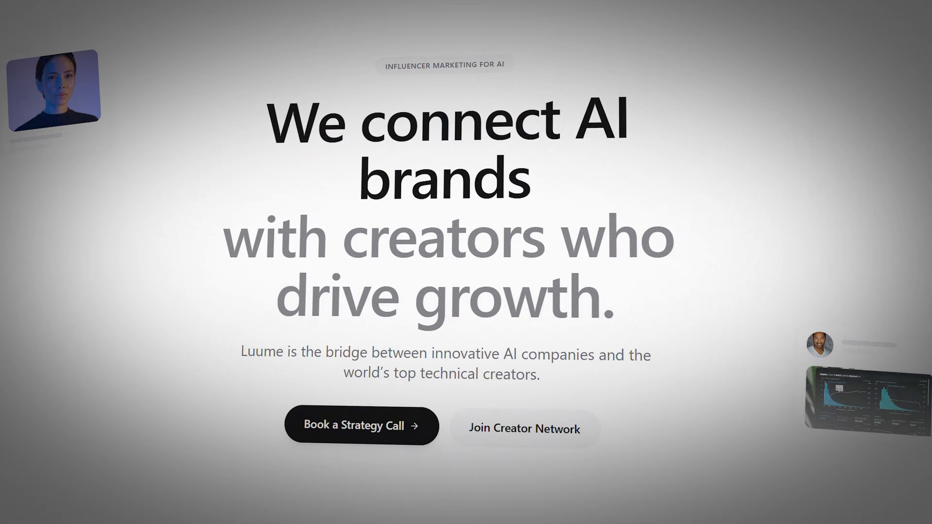
{"action": "scroll", "scroll_direction": "down", "scroll_amount": 3}
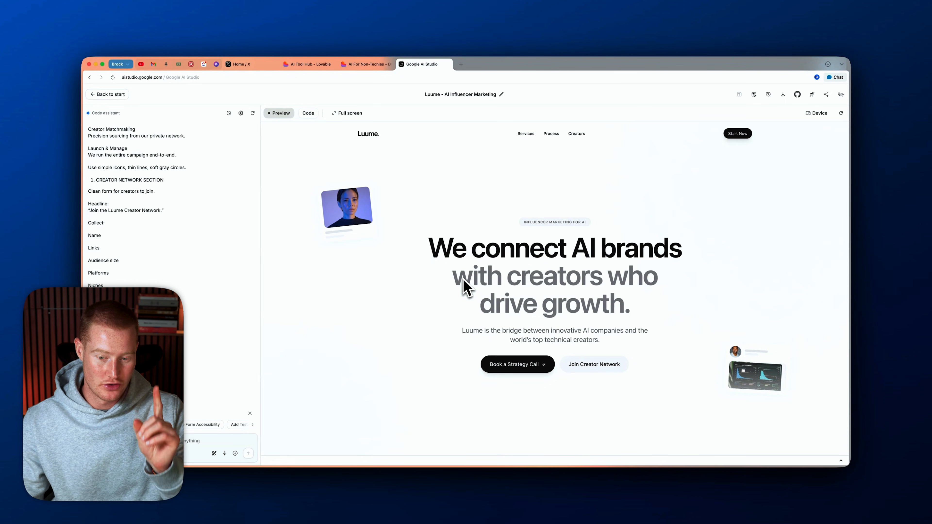
{"action": "mouse_move", "coordinate": [502, 243]}
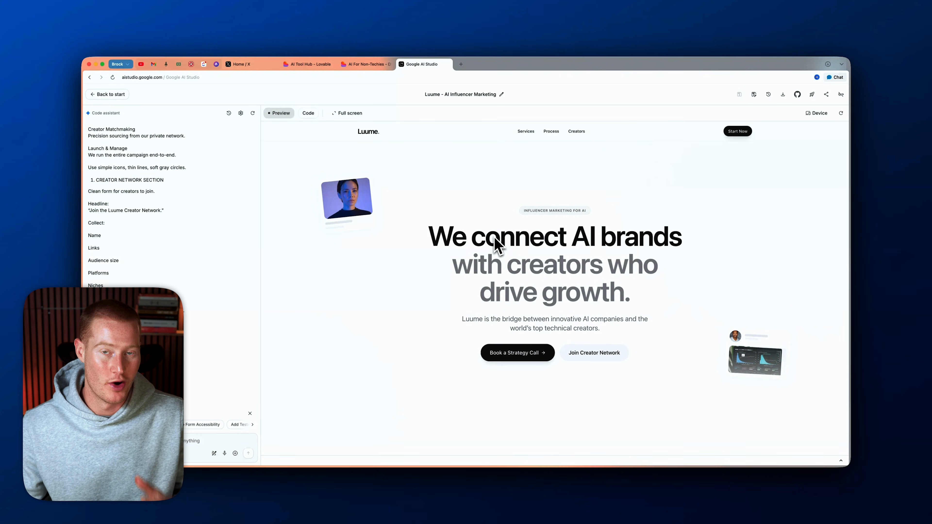
{"action": "scroll", "scroll_direction": "down", "scroll_amount": 3}
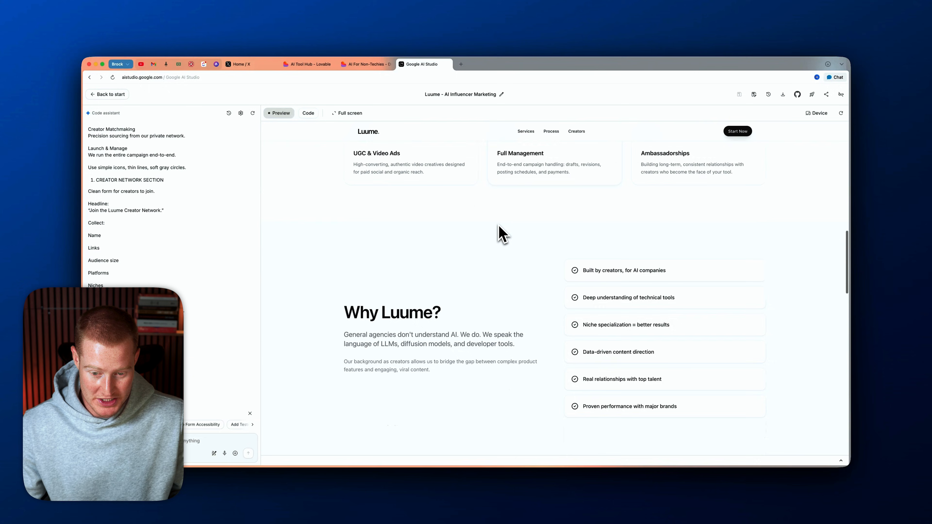
{"action": "scroll", "scroll_direction": "down", "scroll_amount": 3}
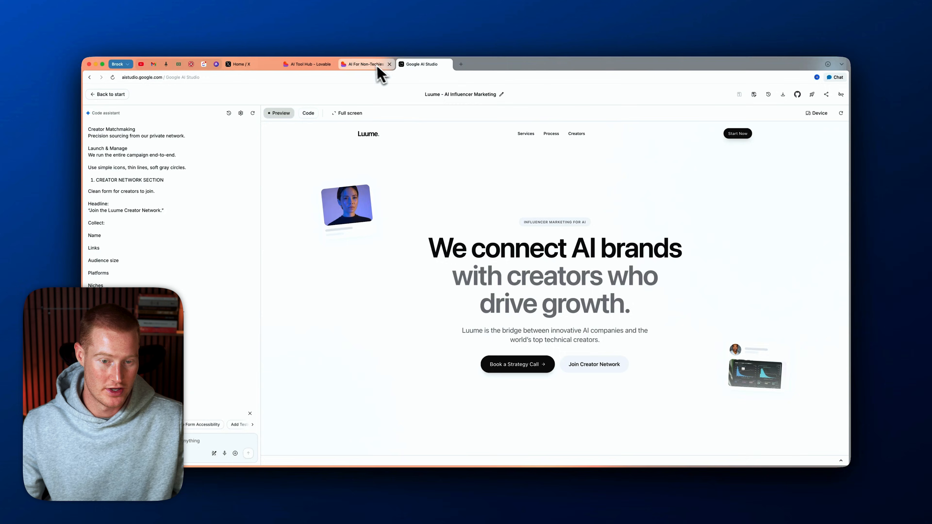
Browse the AI For Non-Techies site down to Explore by category, then return to AI Studio
{"action": "left_click", "coordinate": [365, 64]}
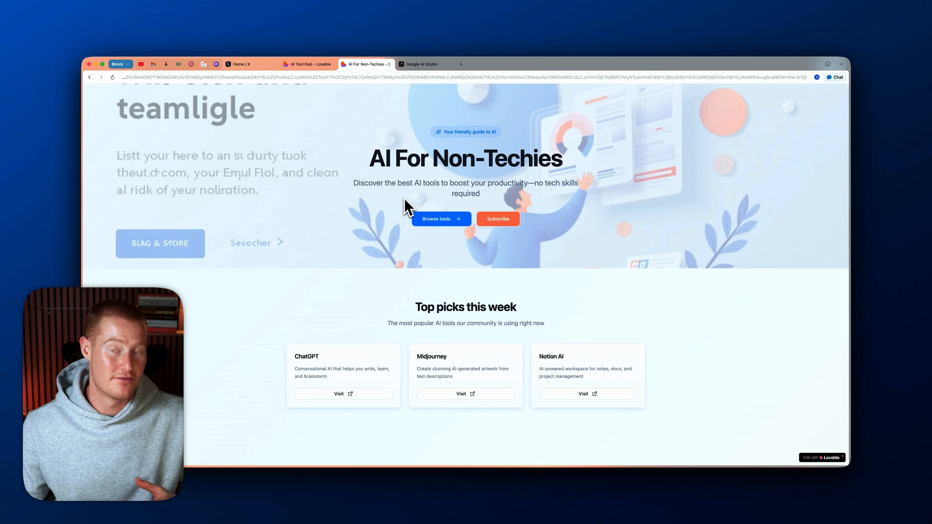
{"action": "mouse_move", "coordinate": [450, 187]}
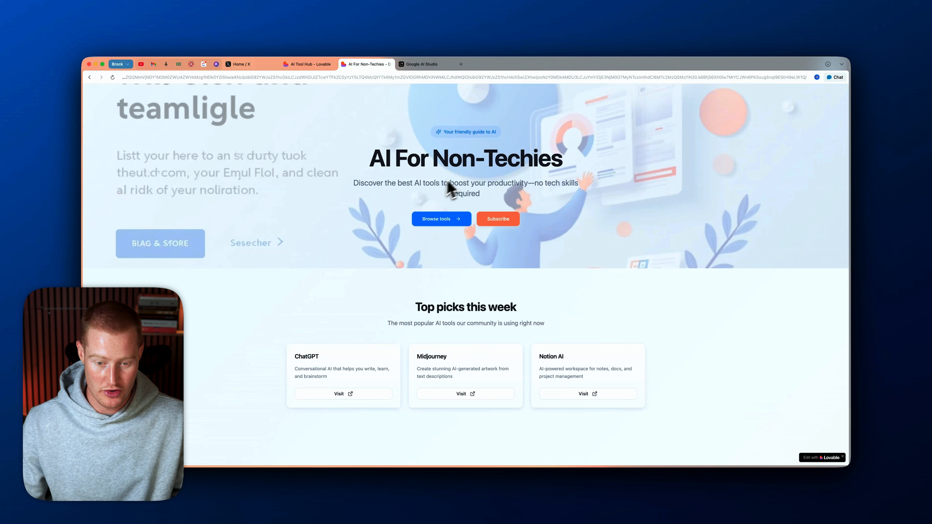
{"action": "scroll", "scroll_direction": "down", "scroll_amount": 3}
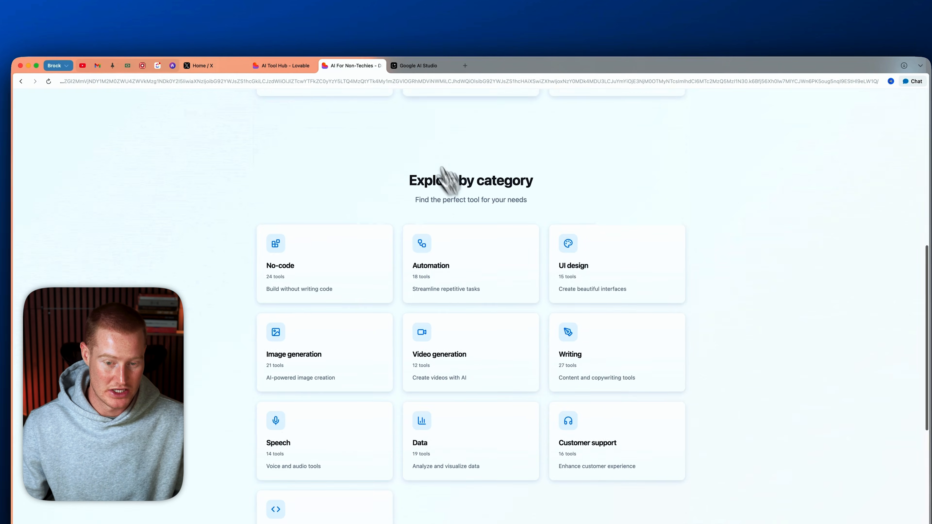
{"action": "scroll", "scroll_direction": "up", "scroll_amount": 3}
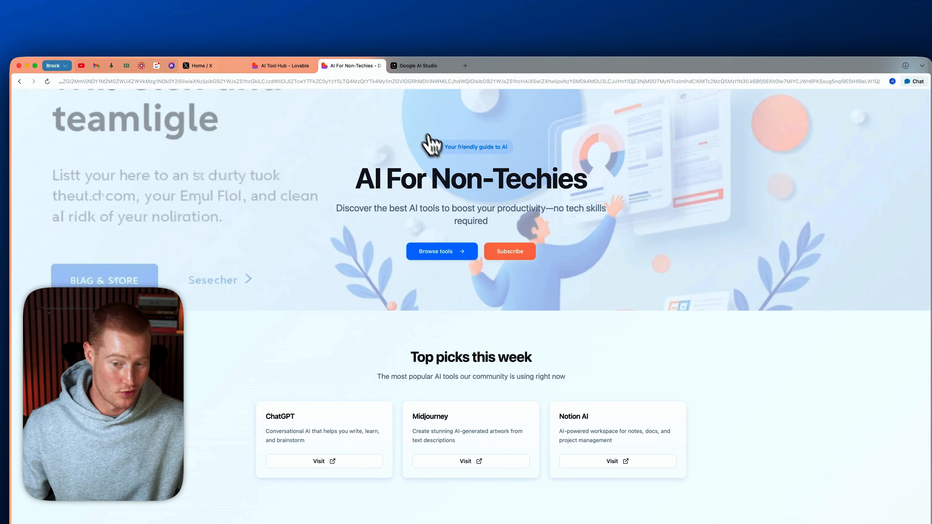
{"action": "left_click", "coordinate": [416, 65]}
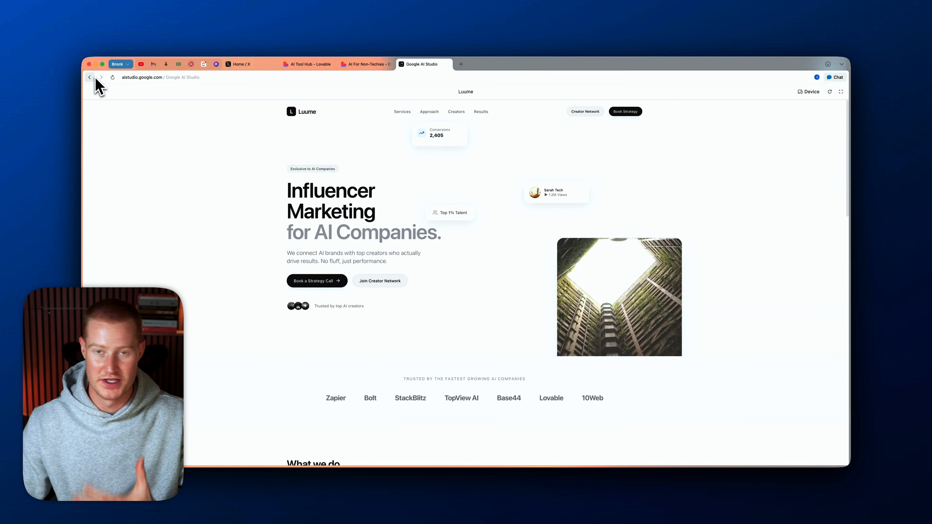
Leave the full-screen Luume Influencer Marketing preview via the browser back arrow
{"action": "left_click", "coordinate": [89, 77]}
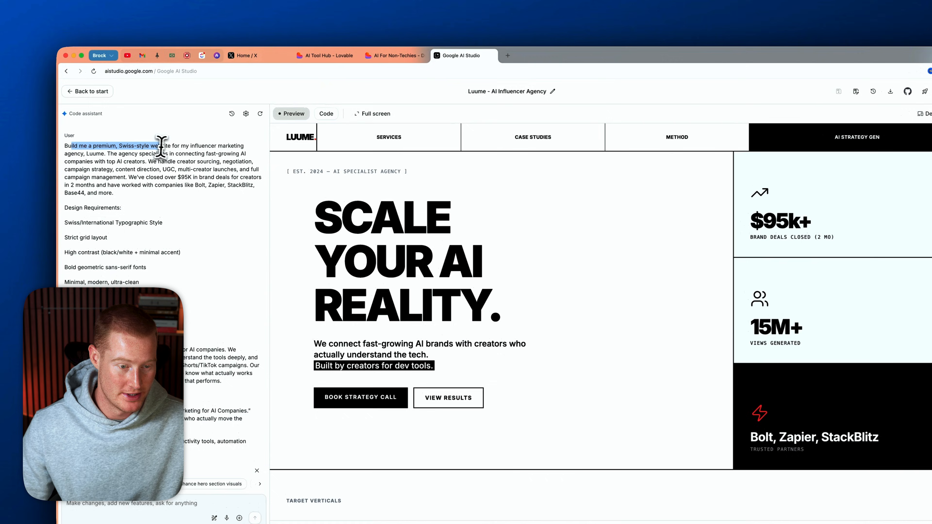
Scroll through the Swiss-style Luume site's Difference and Case Studies sections
{"action": "scroll", "scroll_direction": "down", "scroll_amount": 3}
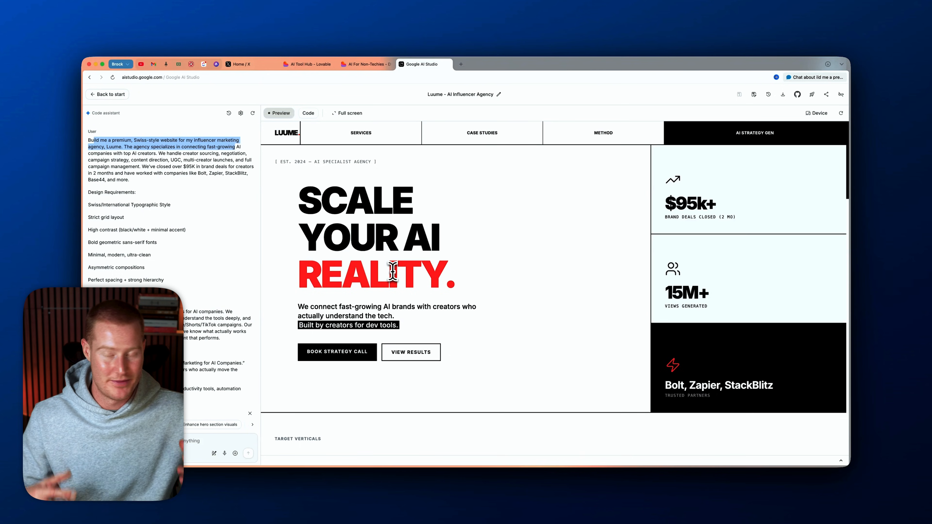
{"action": "mouse_move", "coordinate": [416, 264]}
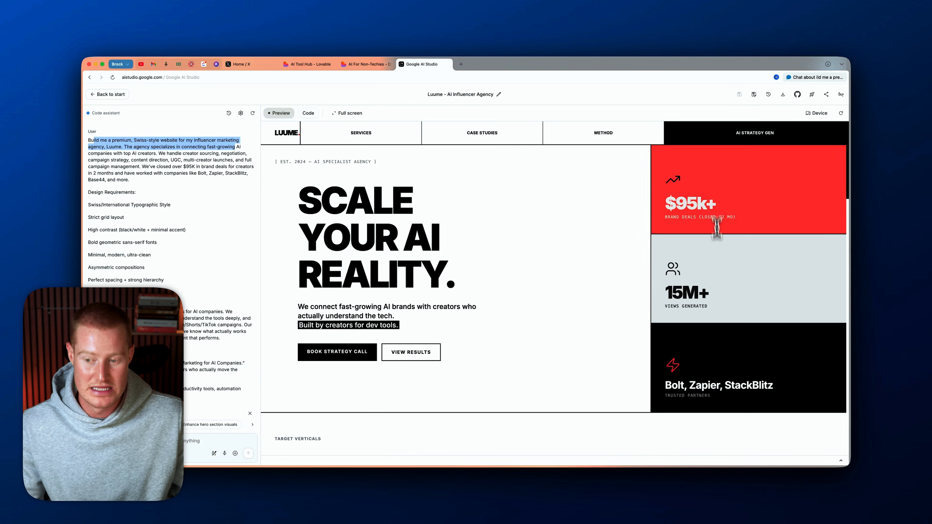
{"action": "scroll", "scroll_direction": "down", "scroll_amount": 3}
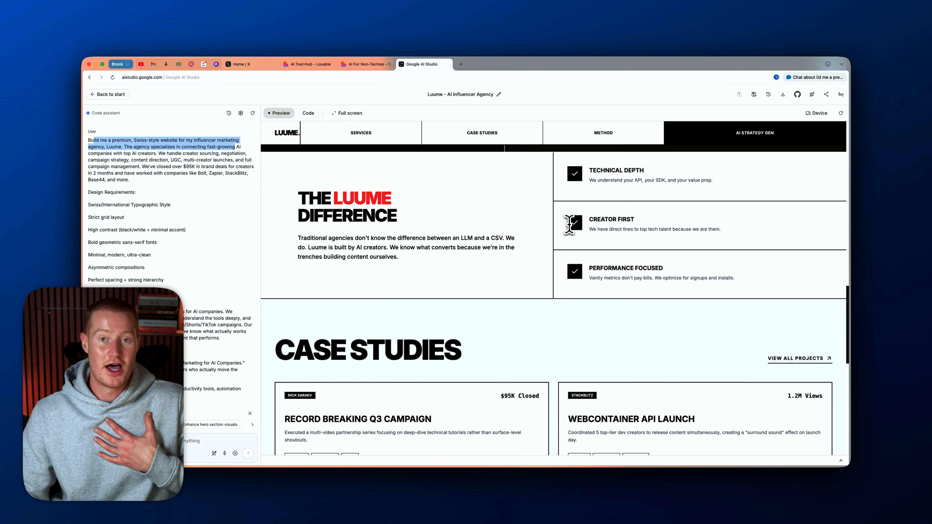
{"action": "scroll", "scroll_direction": "down", "scroll_amount": 3}
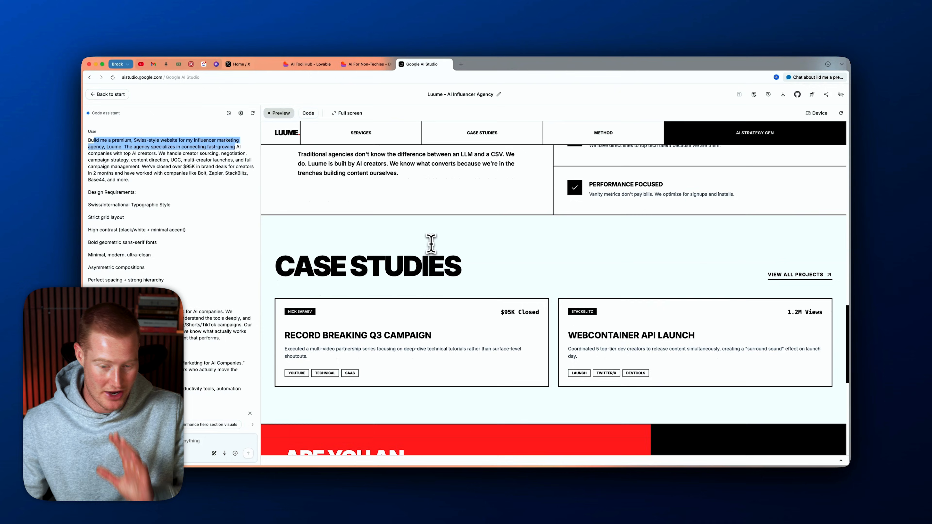
{"action": "scroll", "scroll_direction": "up", "scroll_amount": 3}
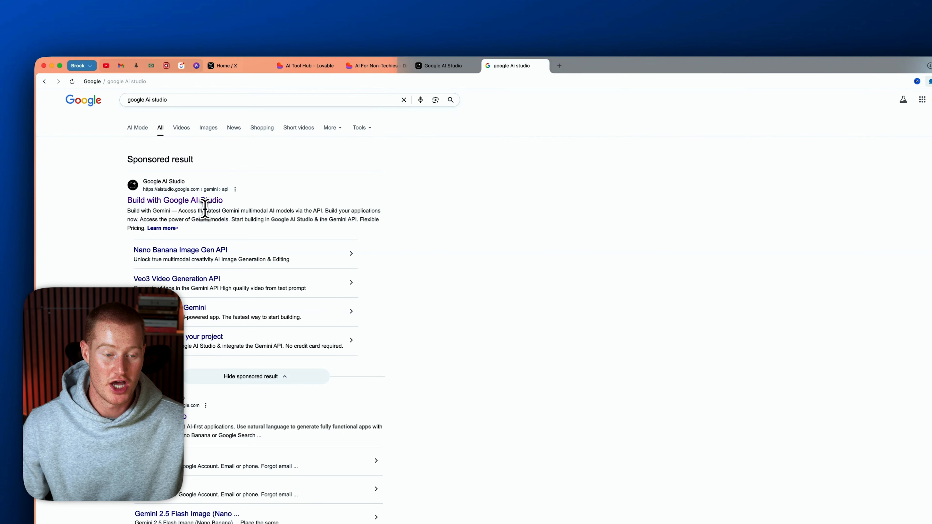
Reach AI Studio's Build page and base a new app on the Nano banana powered card
{"action": "left_click", "coordinate": [174, 201]}
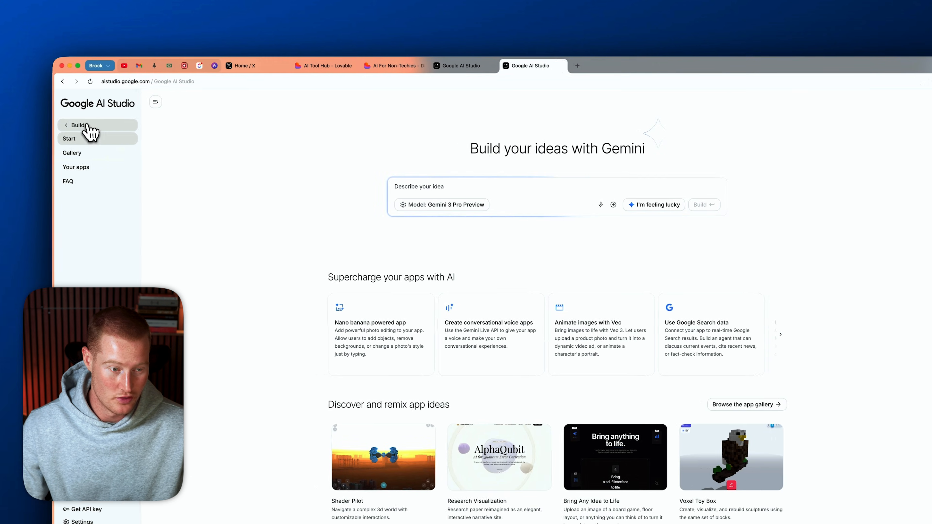
{"action": "left_click", "coordinate": [69, 138]}
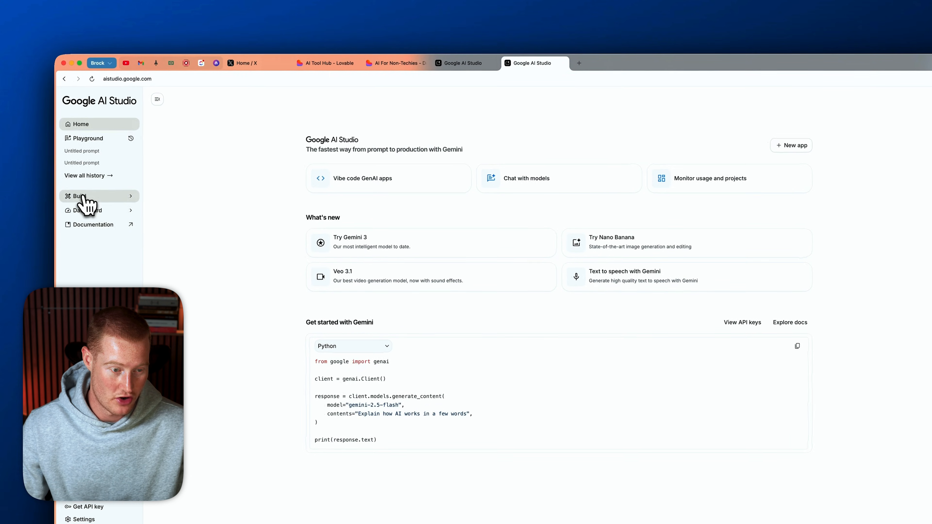
{"action": "left_click", "coordinate": [79, 196]}
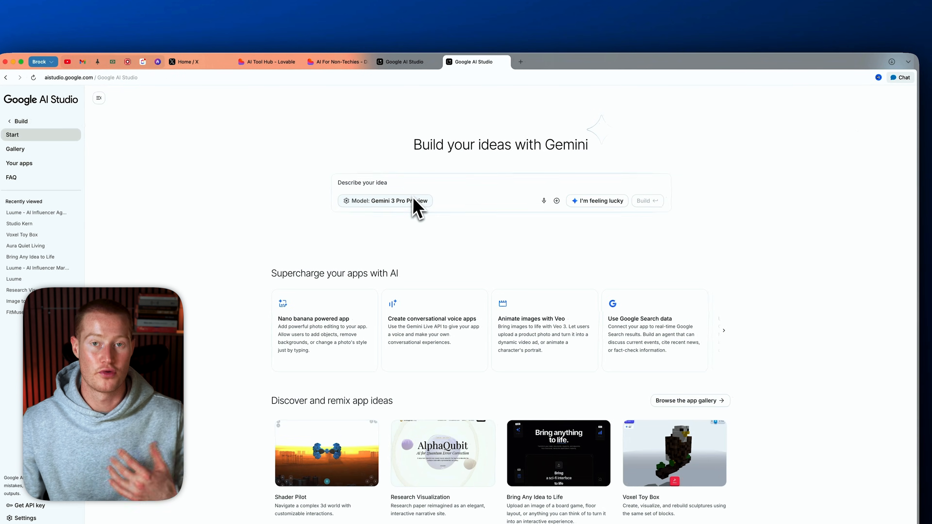
{"action": "left_click", "coordinate": [323, 329]}
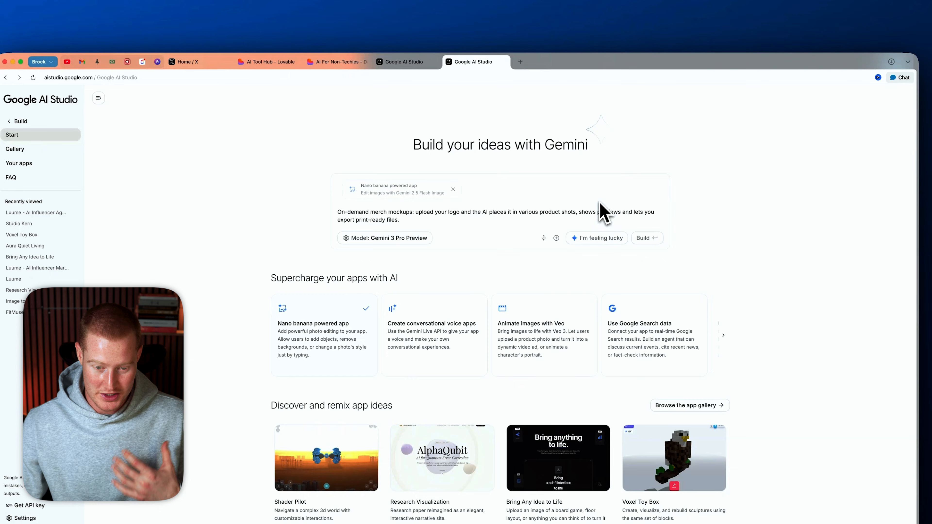
{"action": "mouse_move", "coordinate": [646, 238]}
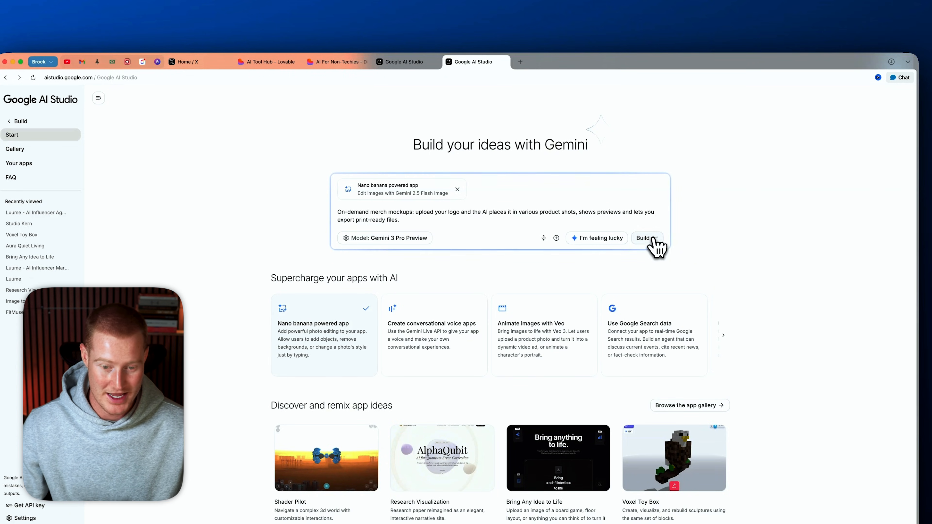
Generate the MerchGen AI app from the merch mockup description with Gemini 3 Pro
{"action": "left_click", "coordinate": [645, 238]}
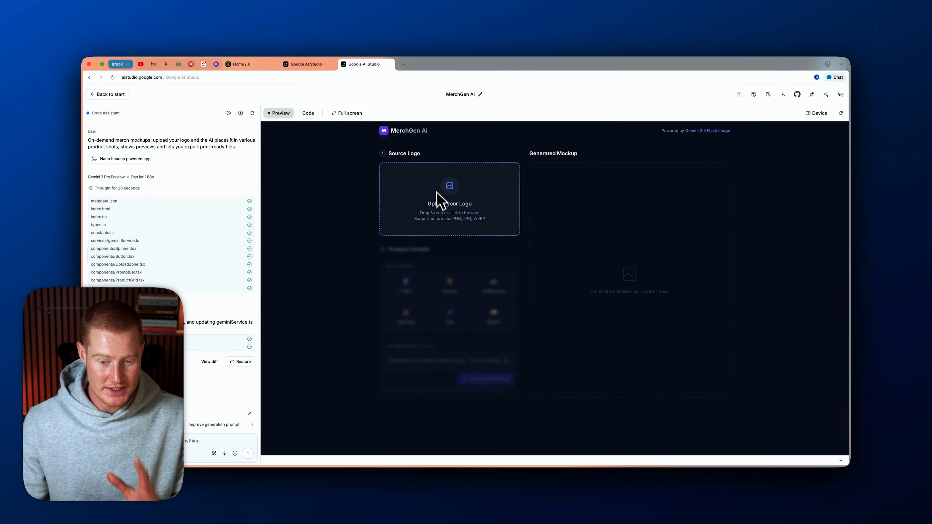
{"action": "mouse_move", "coordinate": [496, 209]}
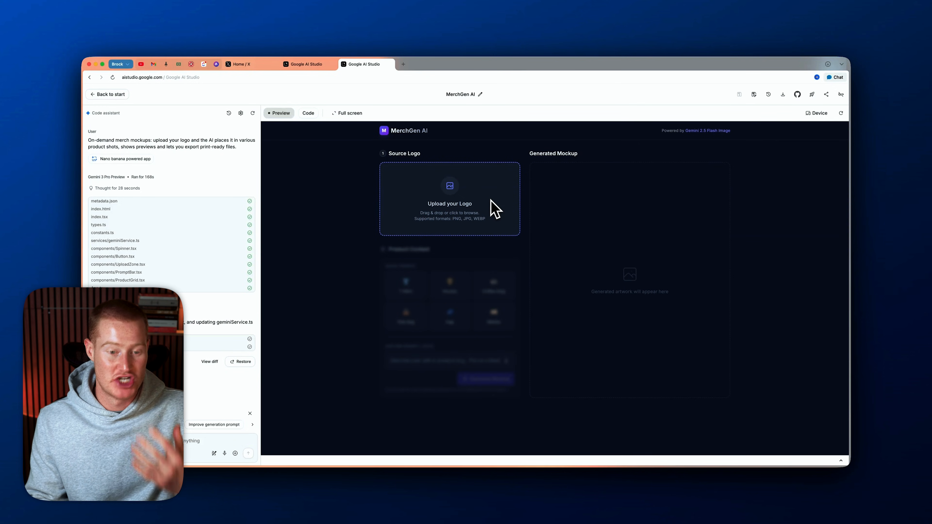
{"action": "mouse_move", "coordinate": [224, 227]}
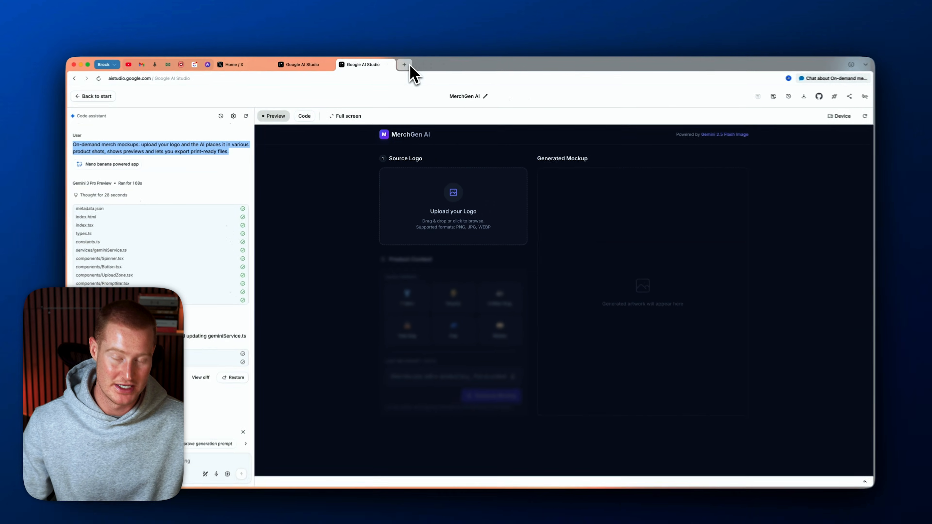
{"action": "mouse_move", "coordinate": [403, 64]}
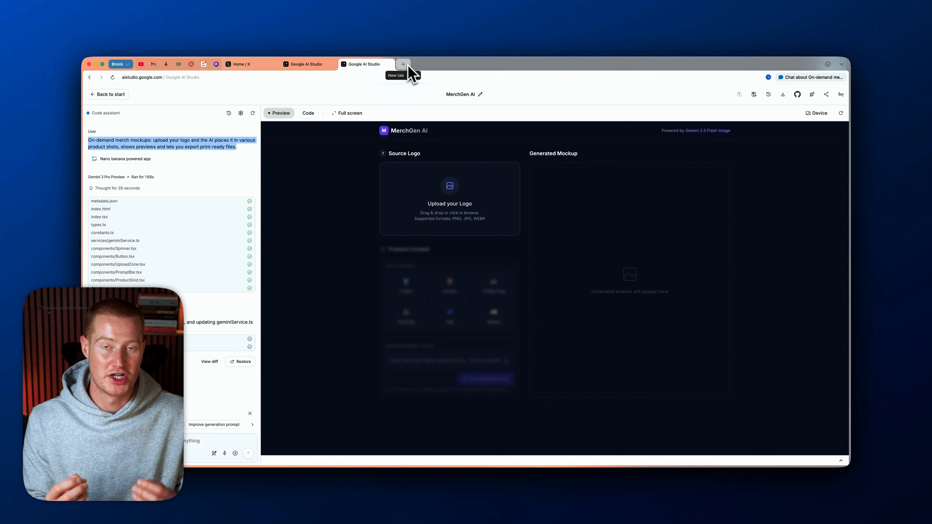
Review the Apple-style web app prompt while it builds, then return to the Luume project
{"action": "left_click", "coordinate": [402, 64]}
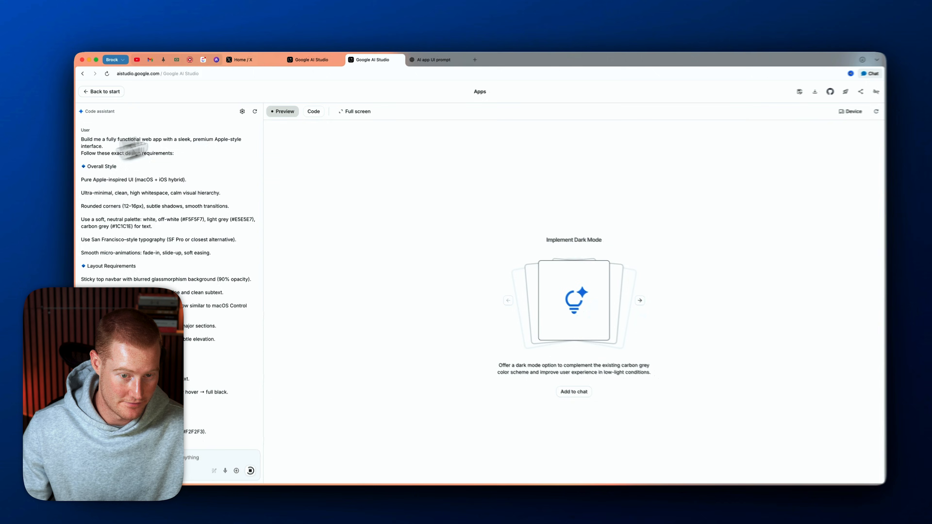
{"action": "scroll", "scroll_direction": "down", "scroll_amount": 3}
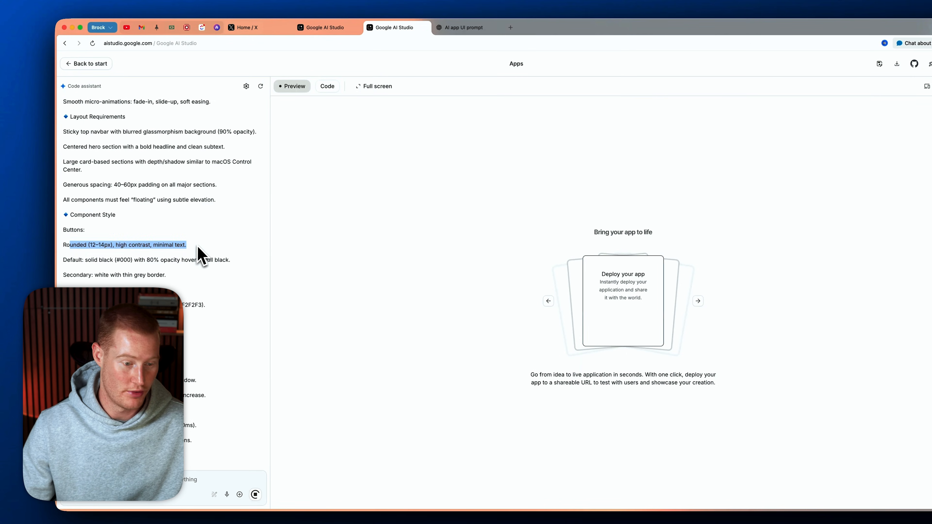
{"action": "scroll", "scroll_direction": "down", "scroll_amount": 3}
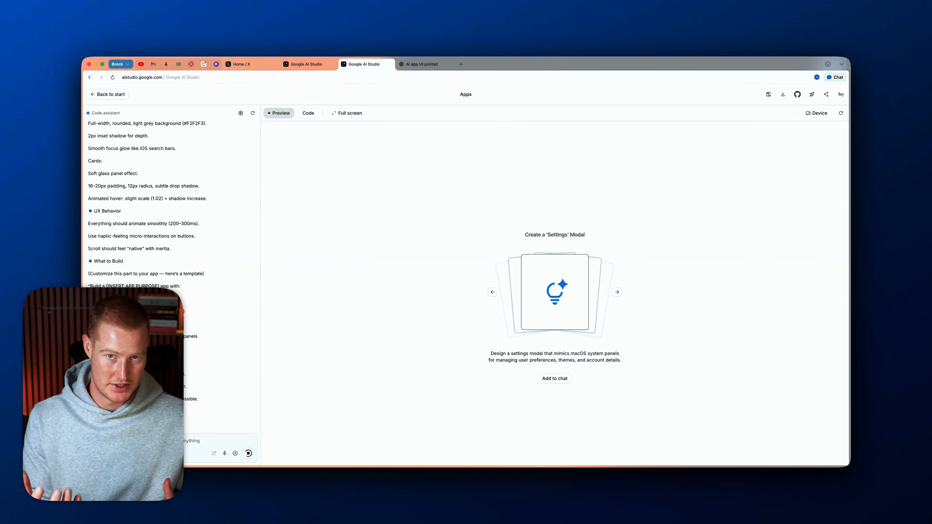
{"action": "left_click", "coordinate": [616, 291]}
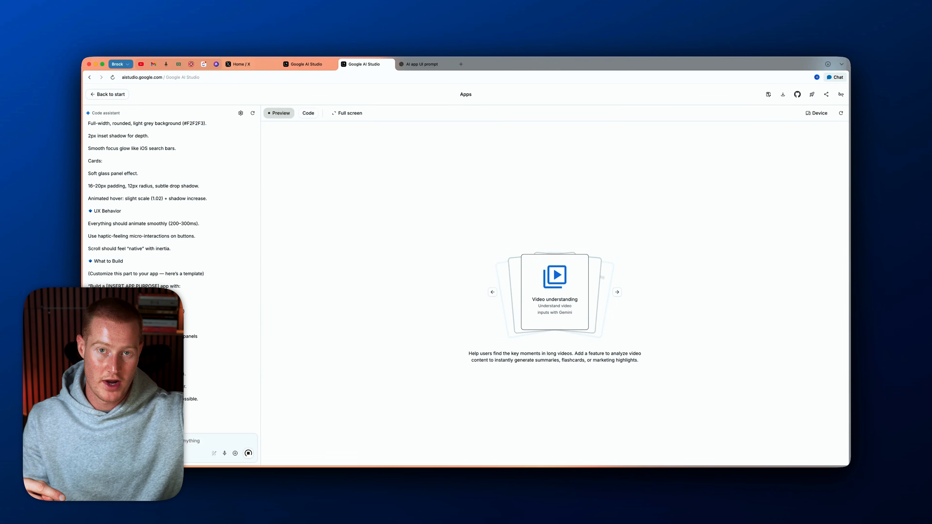
{"action": "left_click", "coordinate": [617, 292]}
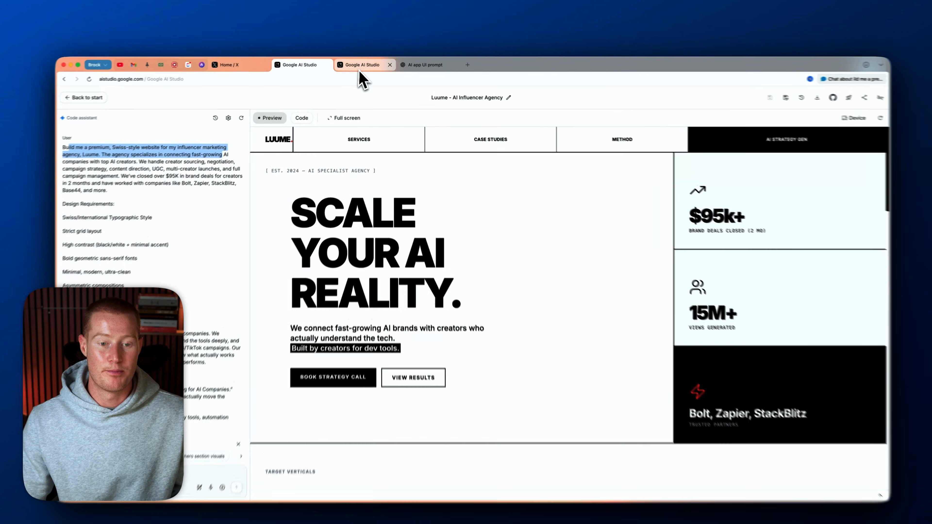
Switch to the MerchMocker AI project tab
{"action": "left_click", "coordinate": [365, 64]}
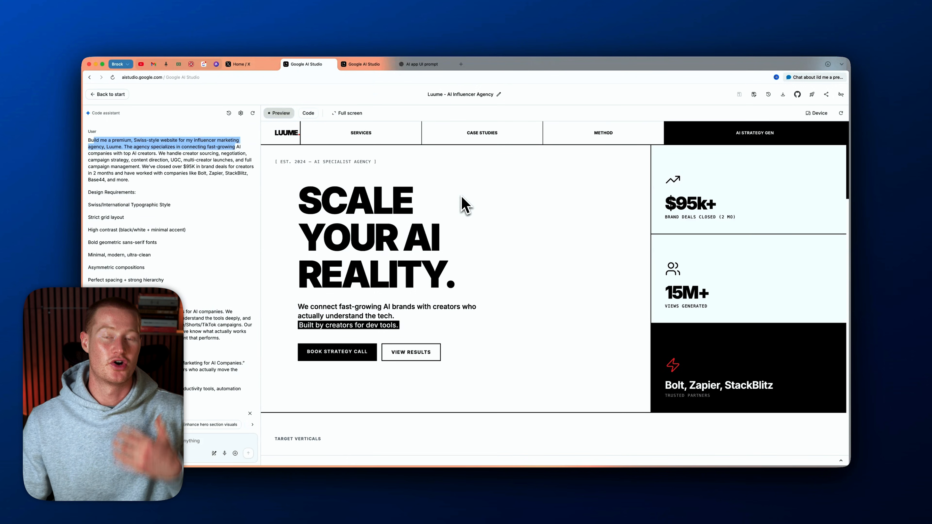
{"action": "mouse_move", "coordinate": [437, 207]}
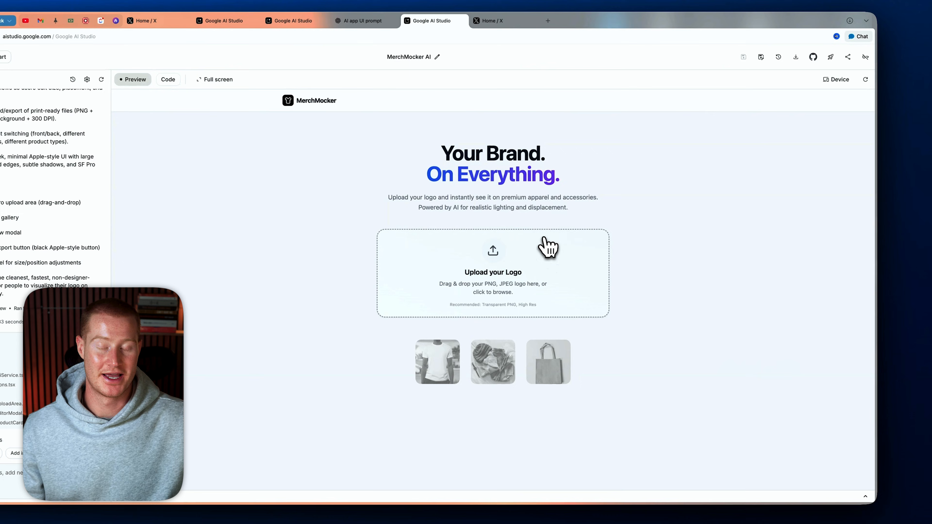
{"action": "mouse_move", "coordinate": [561, 309]}
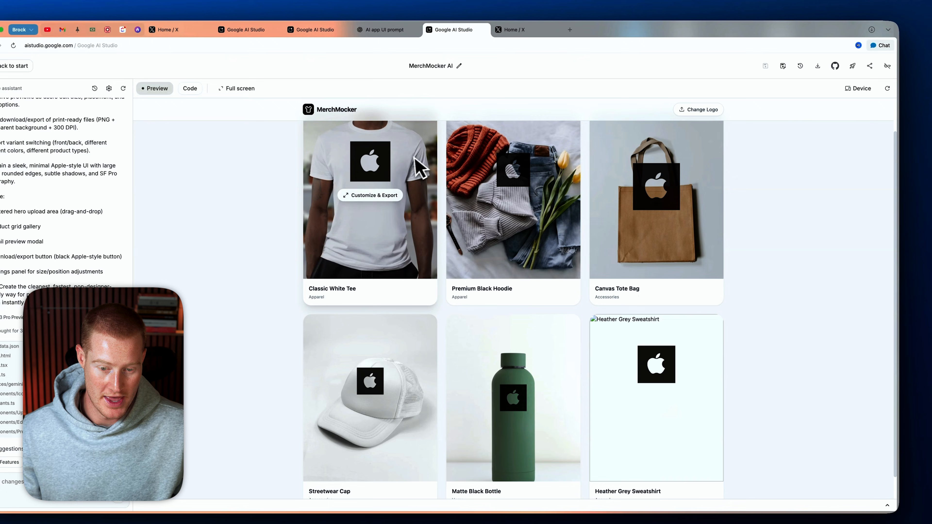
Open the Apple-logo Canvas Tote Bag mockup for customizing and export
{"action": "scroll", "scroll_direction": "down", "scroll_amount": 3}
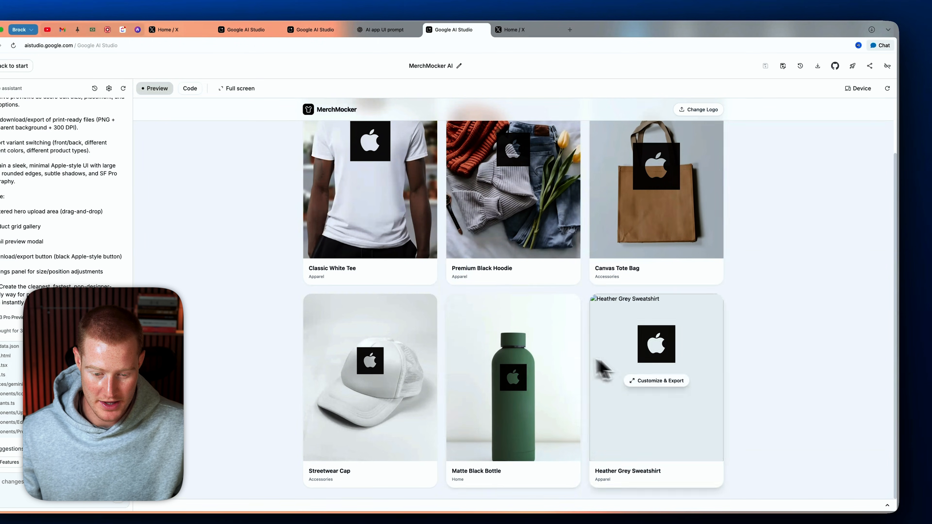
{"action": "left_click", "coordinate": [656, 187]}
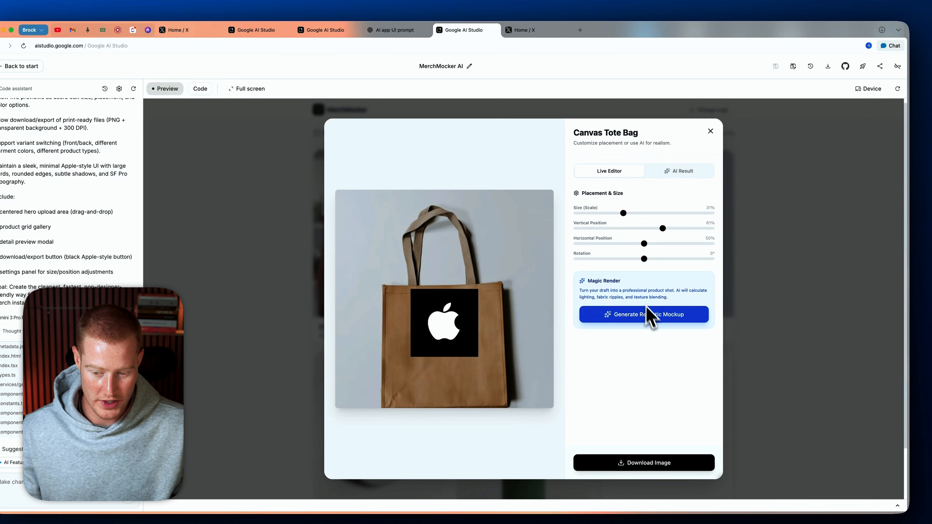
{"action": "mouse_move", "coordinate": [650, 318]}
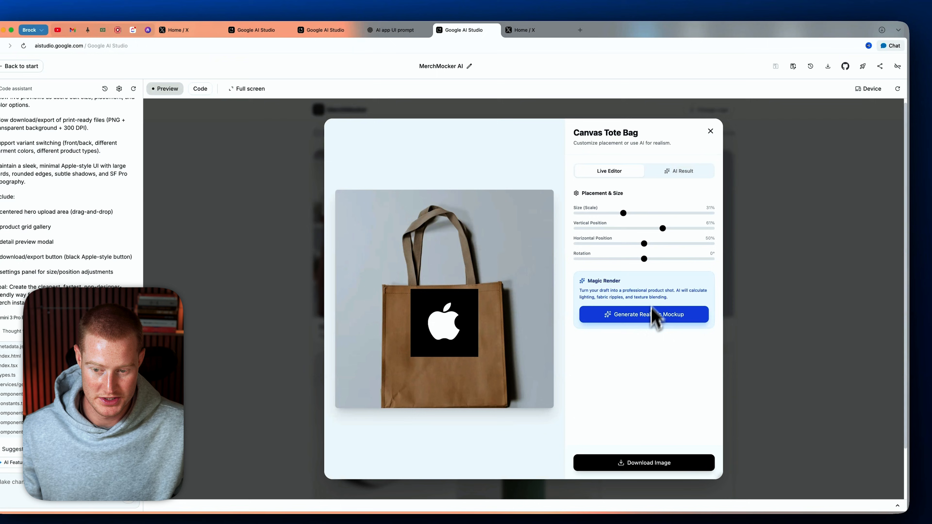
Generate a realistic AI render of the Apple-logo tote, download it and close the image
{"action": "left_click", "coordinate": [643, 314]}
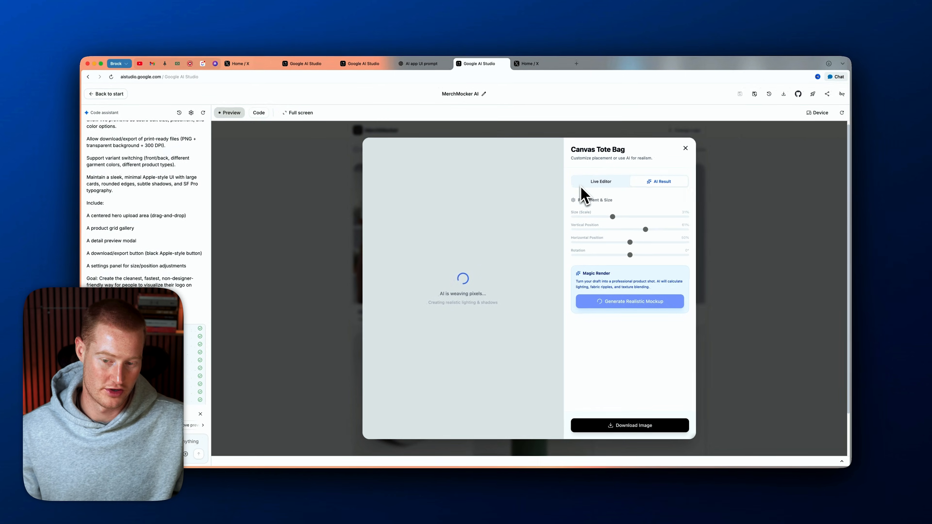
{"action": "mouse_move", "coordinate": [615, 157]}
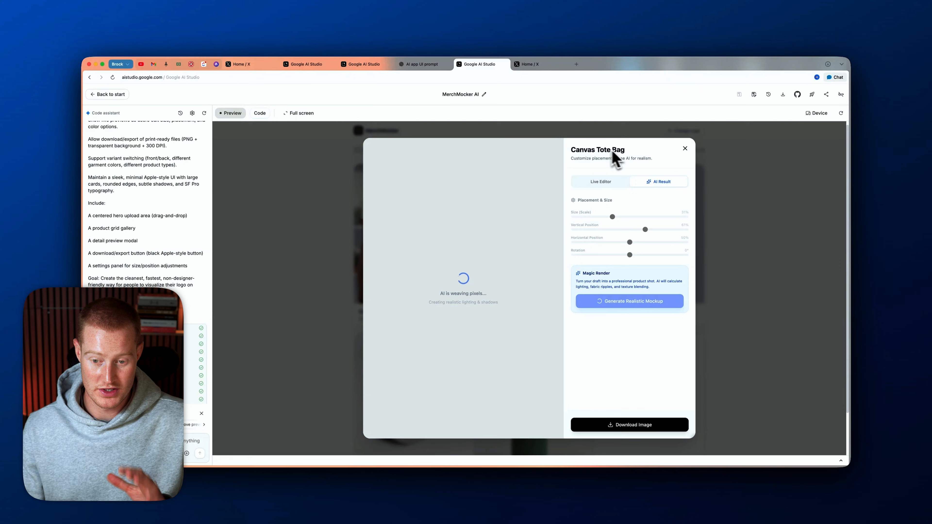
{"action": "mouse_move", "coordinate": [585, 159]}
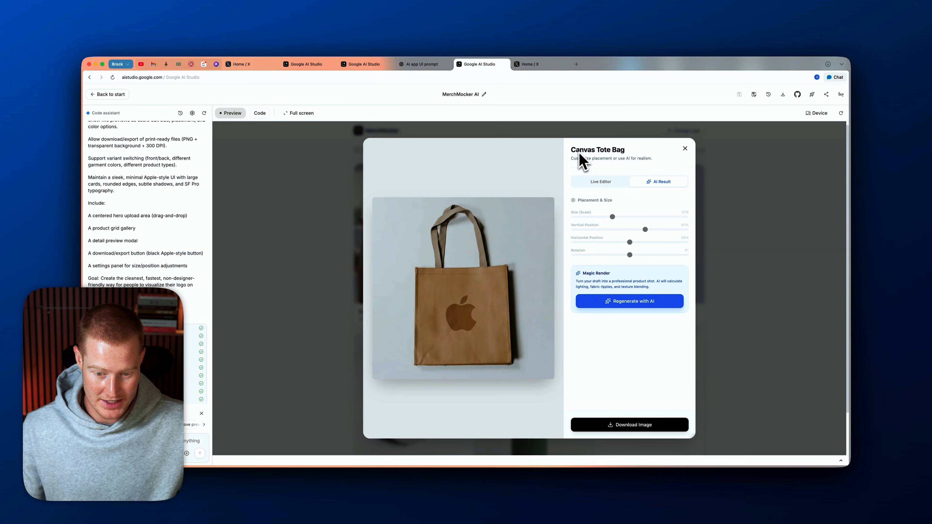
{"action": "left_click", "coordinate": [629, 424]}
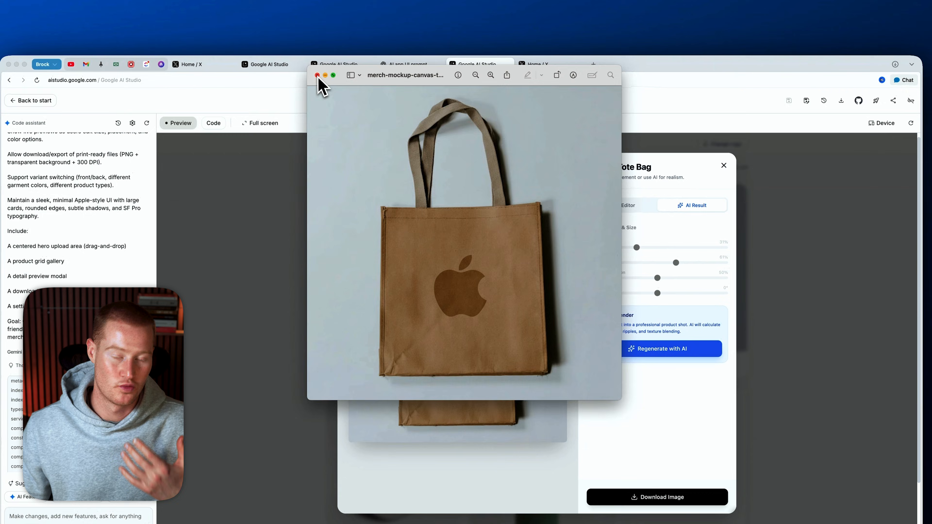
{"action": "left_click", "coordinate": [318, 75]}
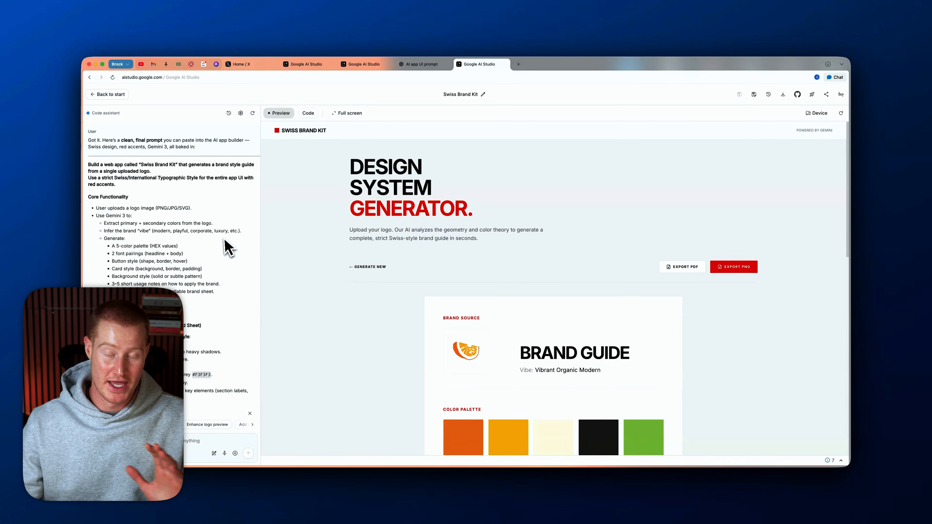
{"action": "scroll", "scroll_direction": "down", "scroll_amount": 3}
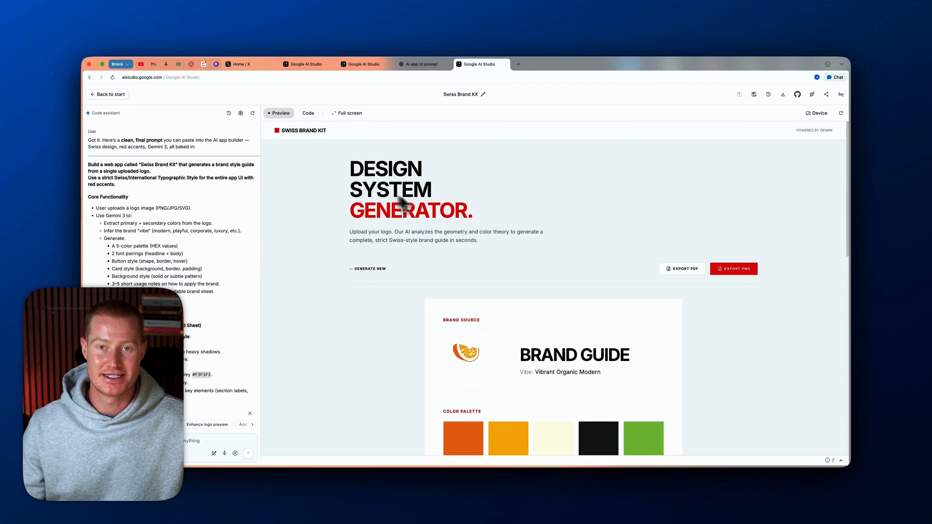
{"action": "scroll", "scroll_direction": "down", "scroll_amount": 3}
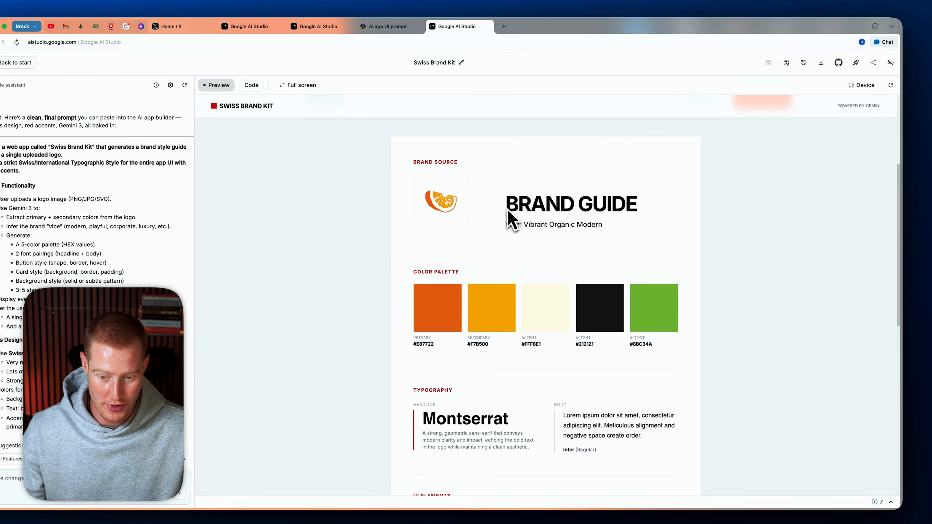
{"action": "scroll", "scroll_direction": "down", "scroll_amount": 3}
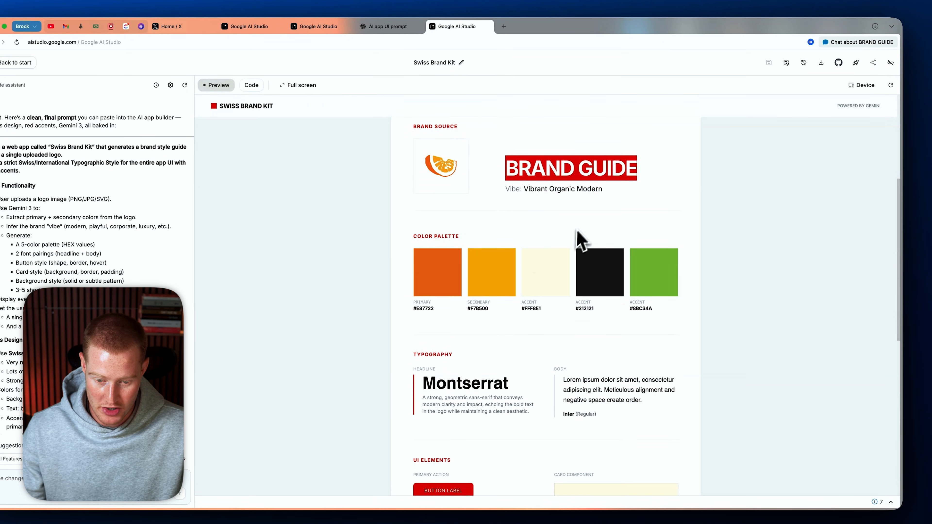
{"action": "scroll", "scroll_direction": "down", "scroll_amount": 3}
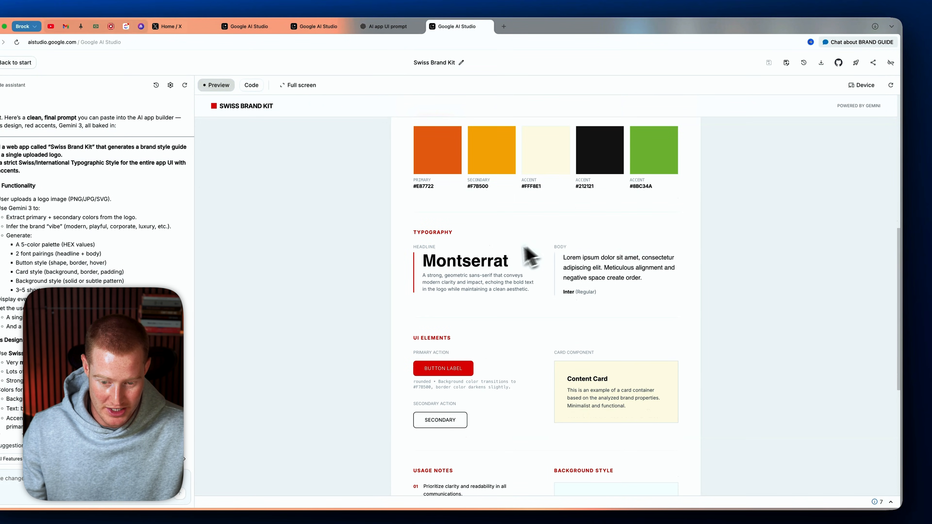
{"action": "scroll", "scroll_direction": "down", "scroll_amount": 3}
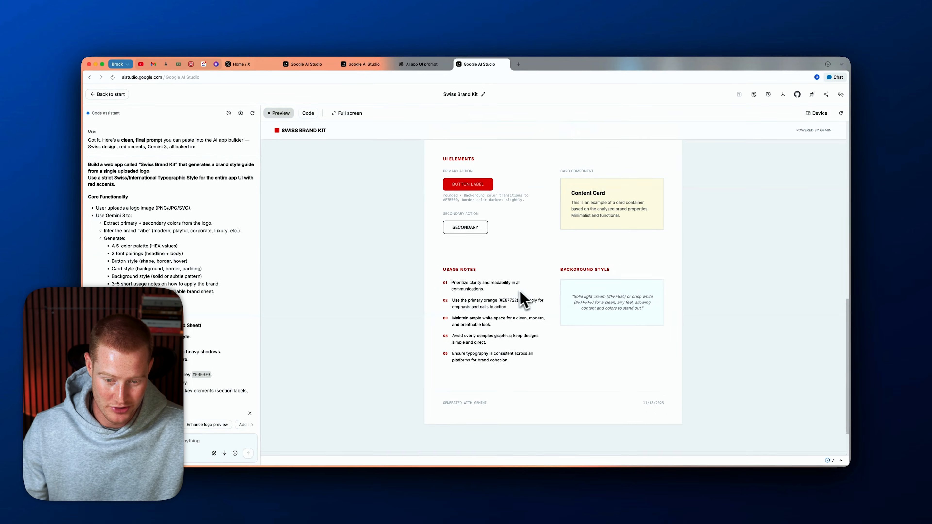
{"action": "scroll", "scroll_direction": "up", "scroll_amount": 3}
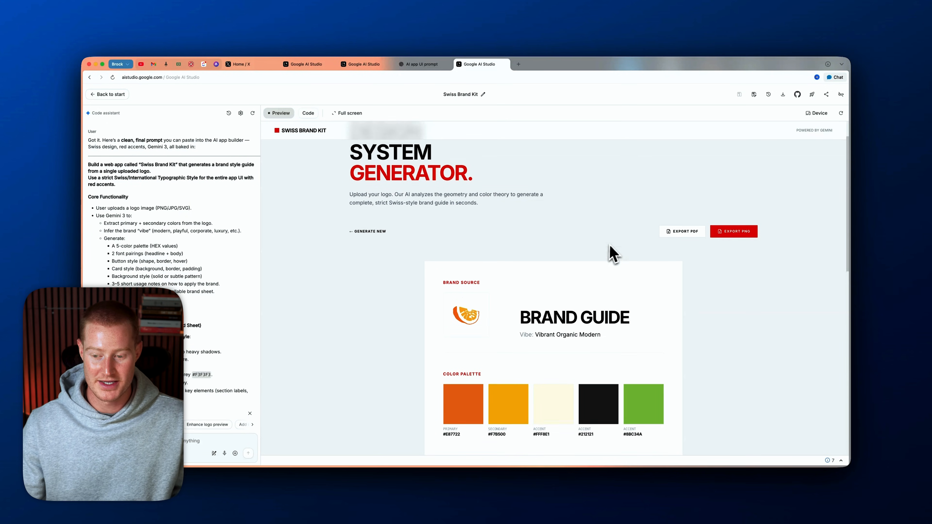
Export the Swiss brand guide as swiss-brand-kit PDF and review it in Preview
{"action": "left_click", "coordinate": [795, 93]}
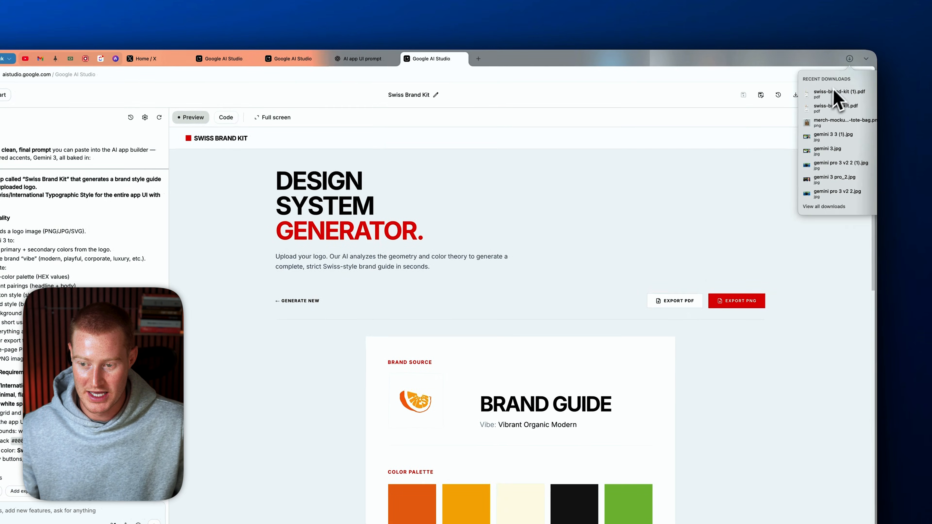
{"action": "left_click", "coordinate": [838, 91]}
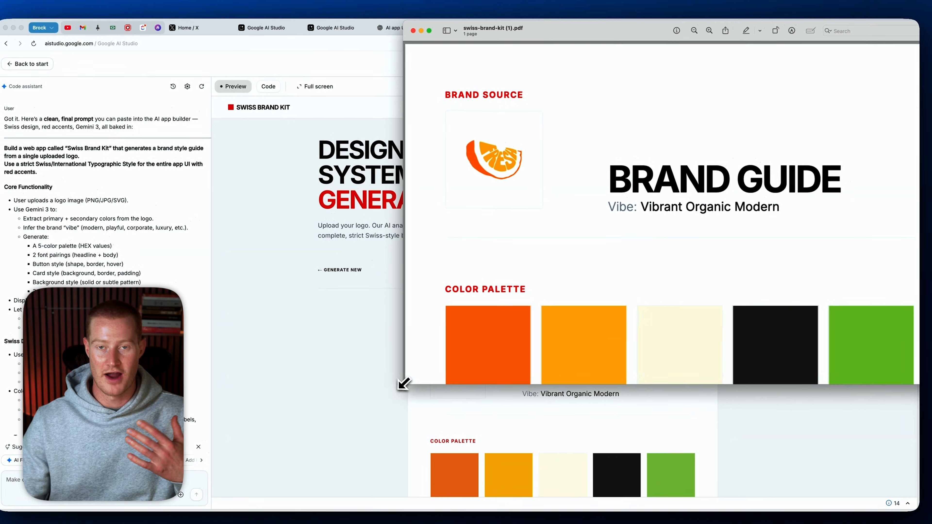
{"action": "scroll", "scroll_direction": "down", "scroll_amount": 3}
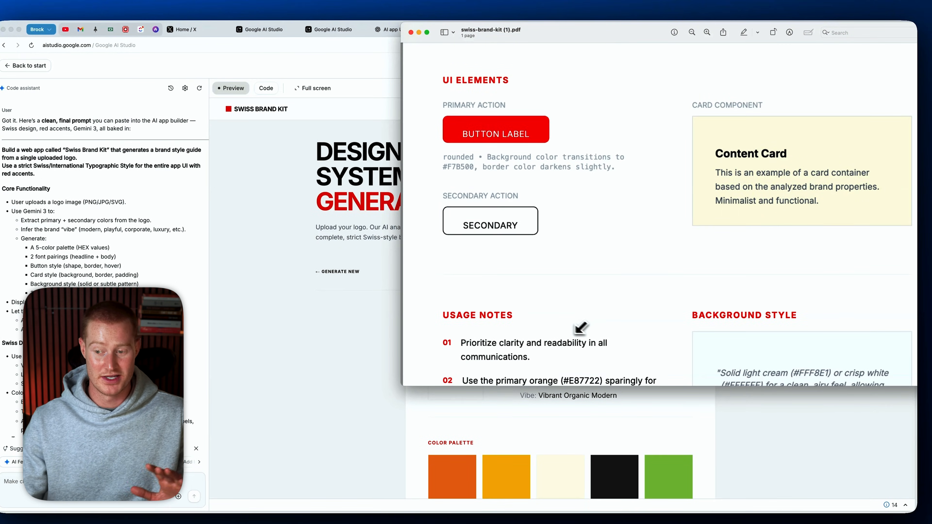